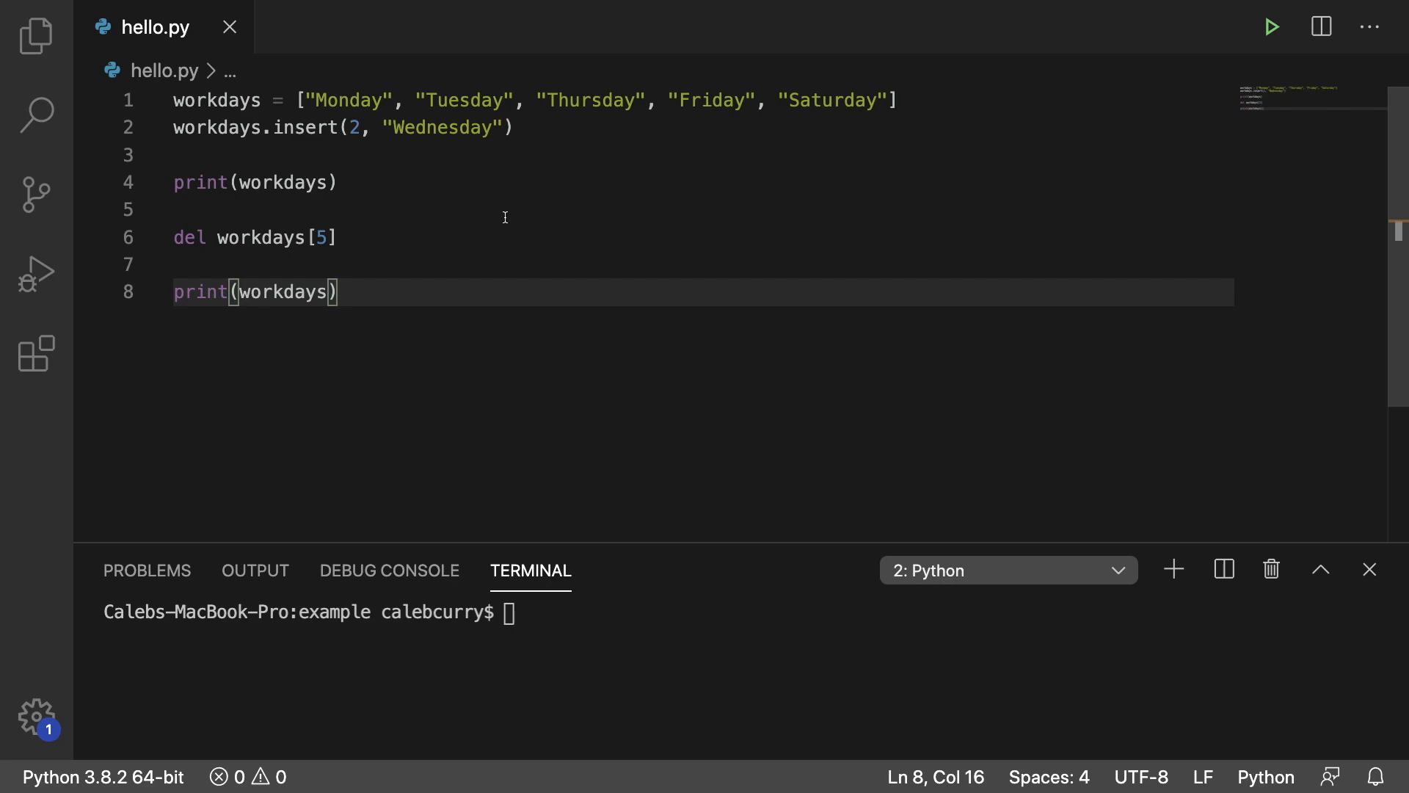
mouse_move(341, 225)
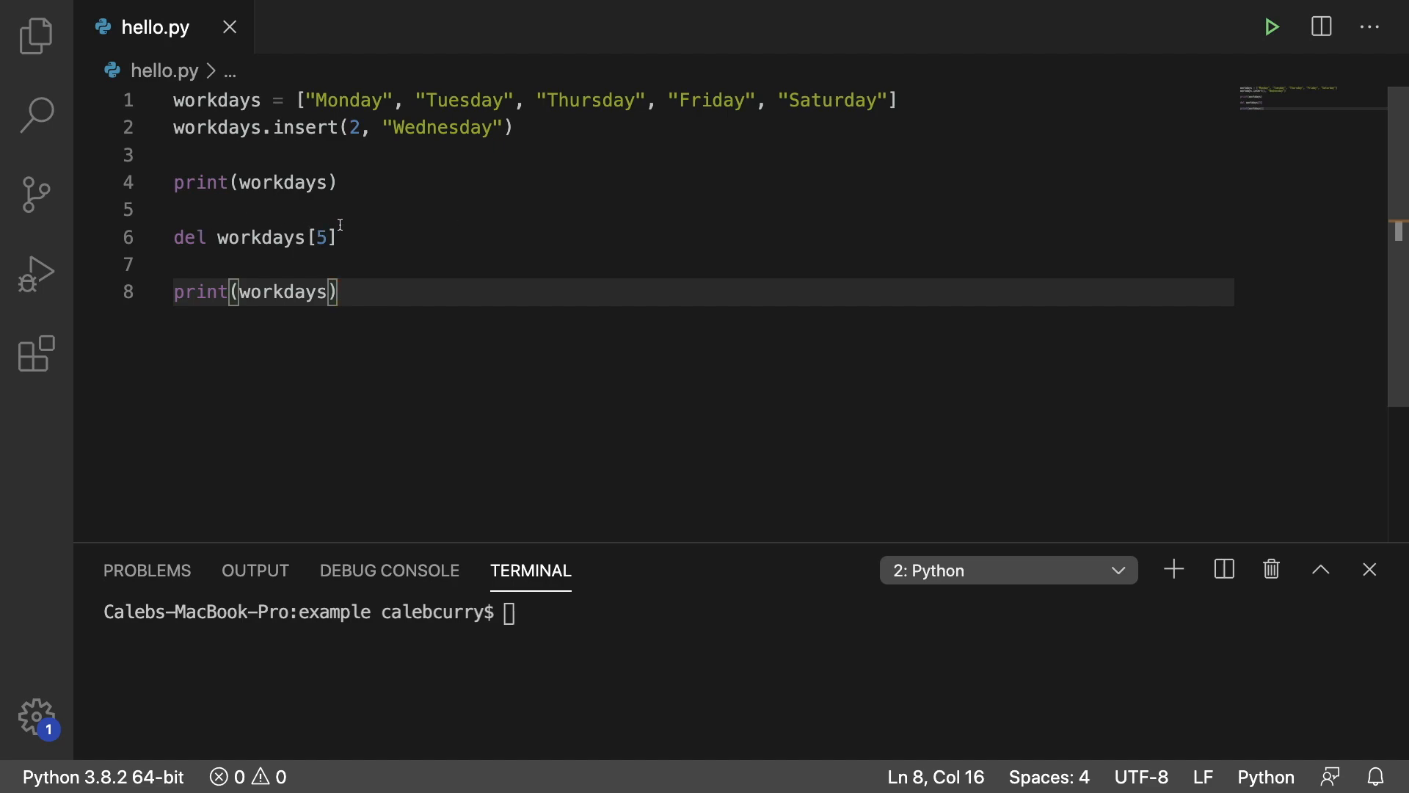
mouse_move(473, 231)
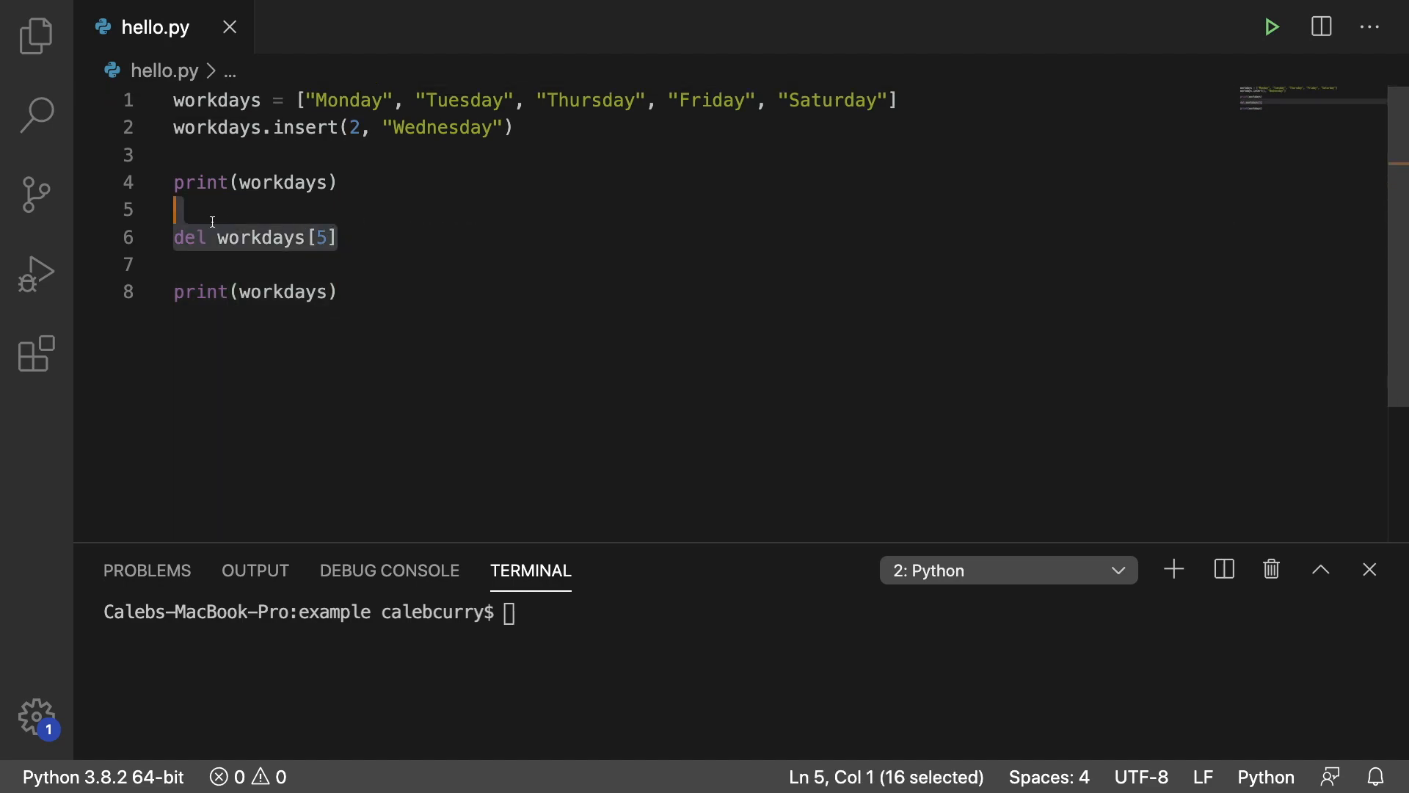
Replace line 6's del workdays[5] with workdays.pop(5).
text(wo)
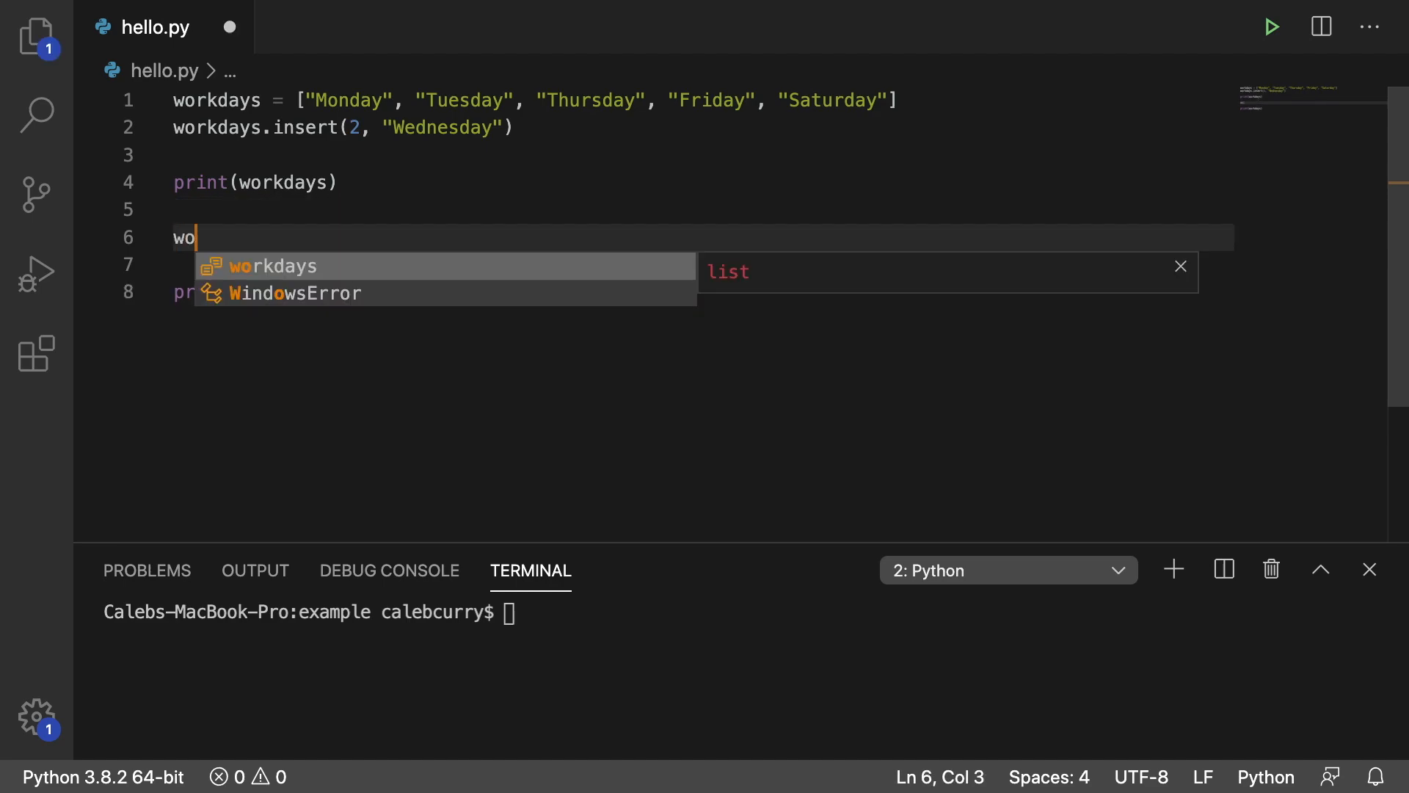
text(rkdays.pop()
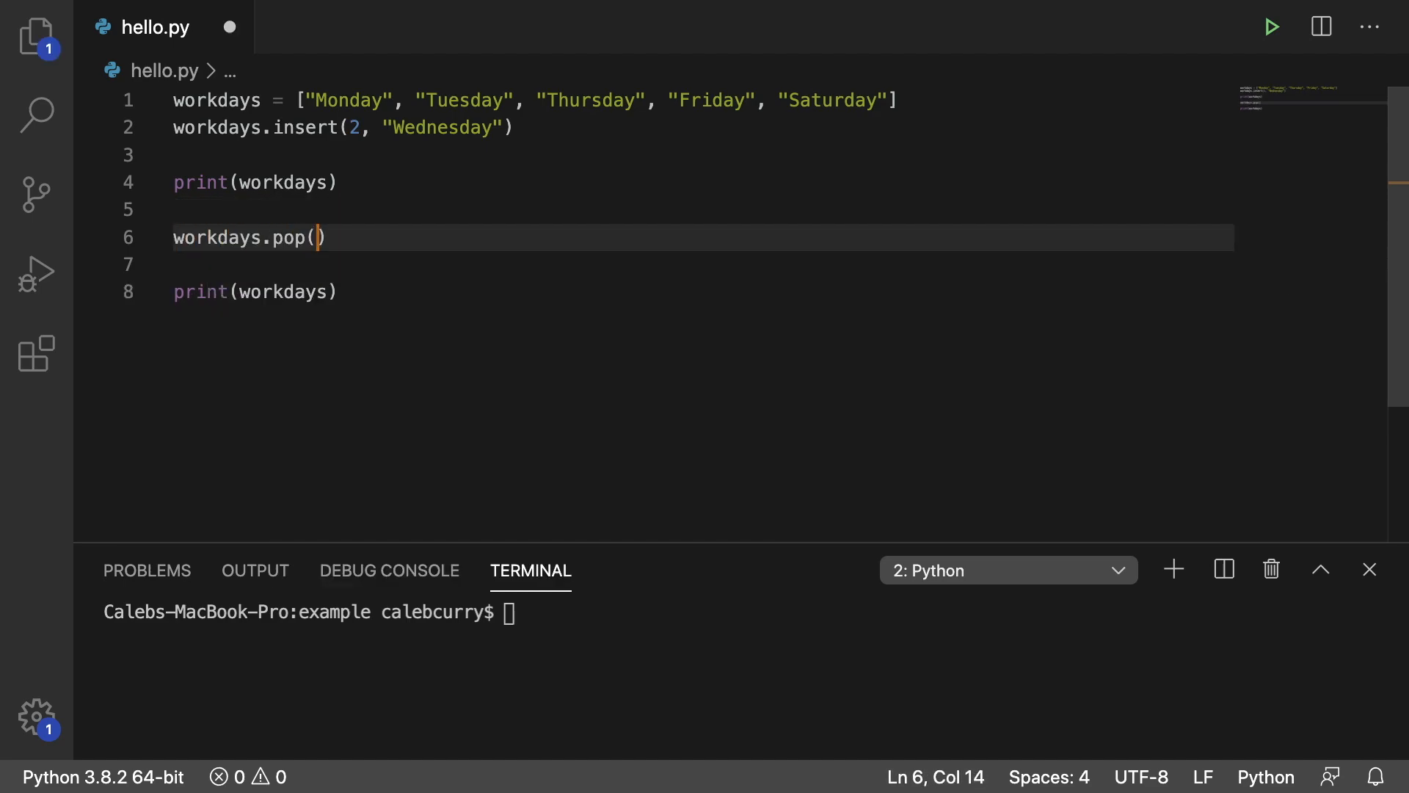
click(318, 237)
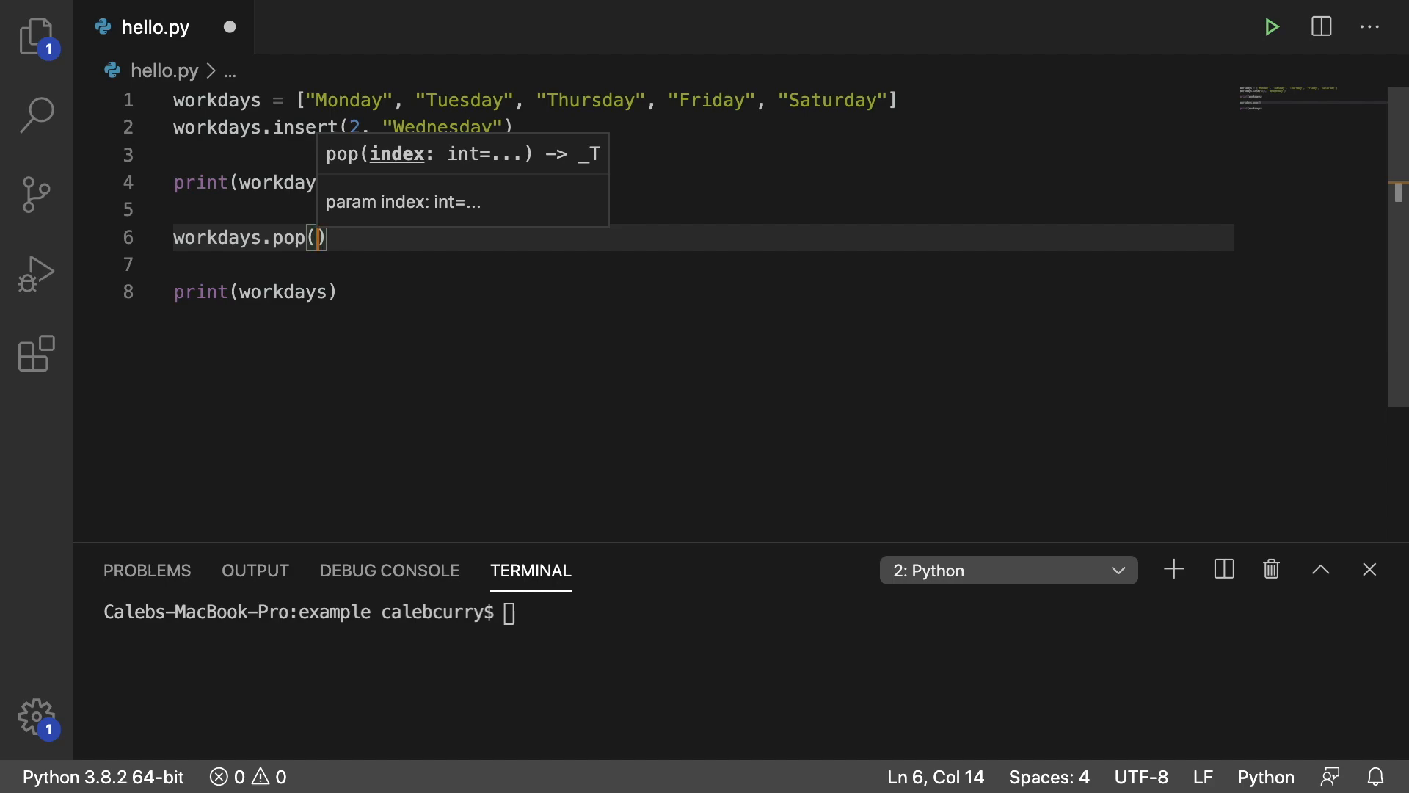
text(5)
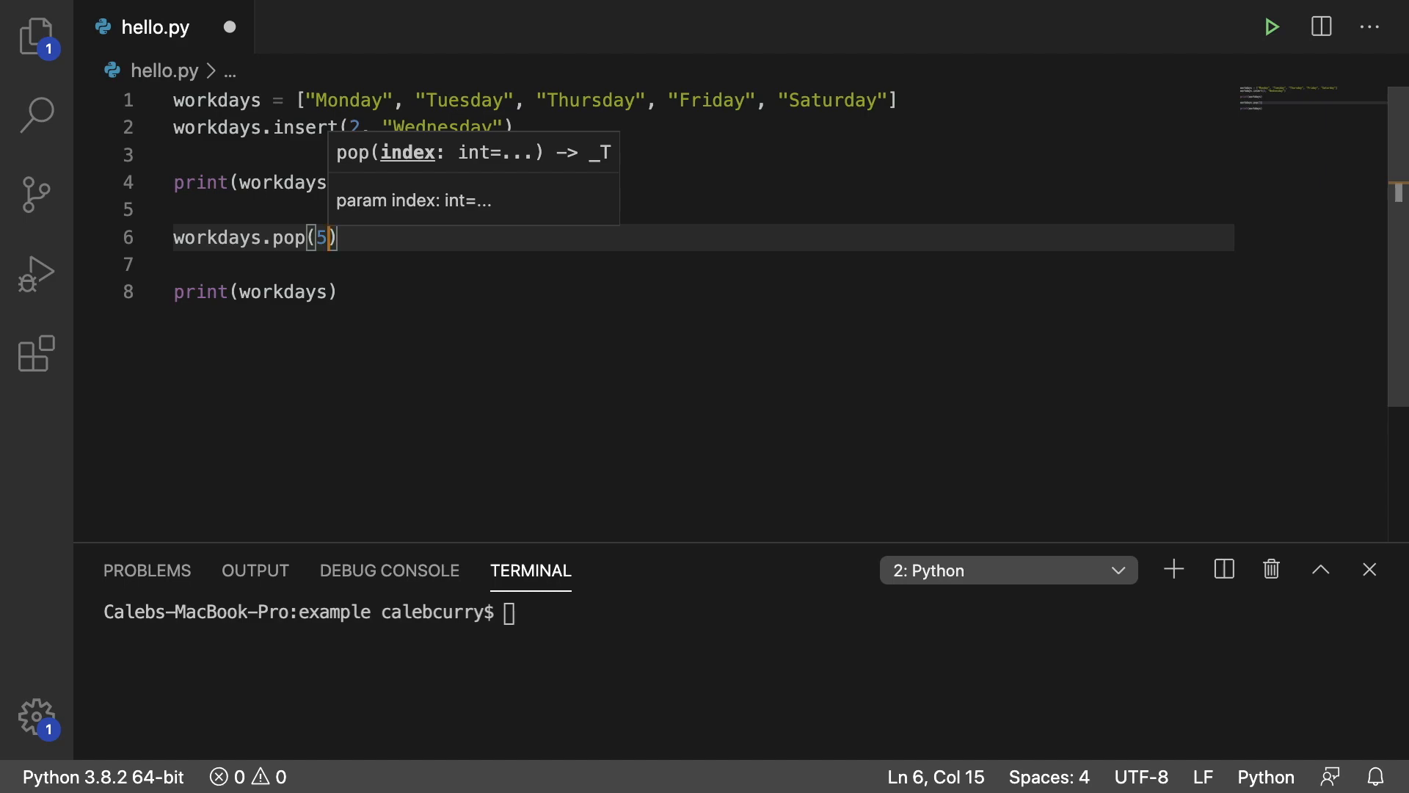
mouse_move(606, 197)
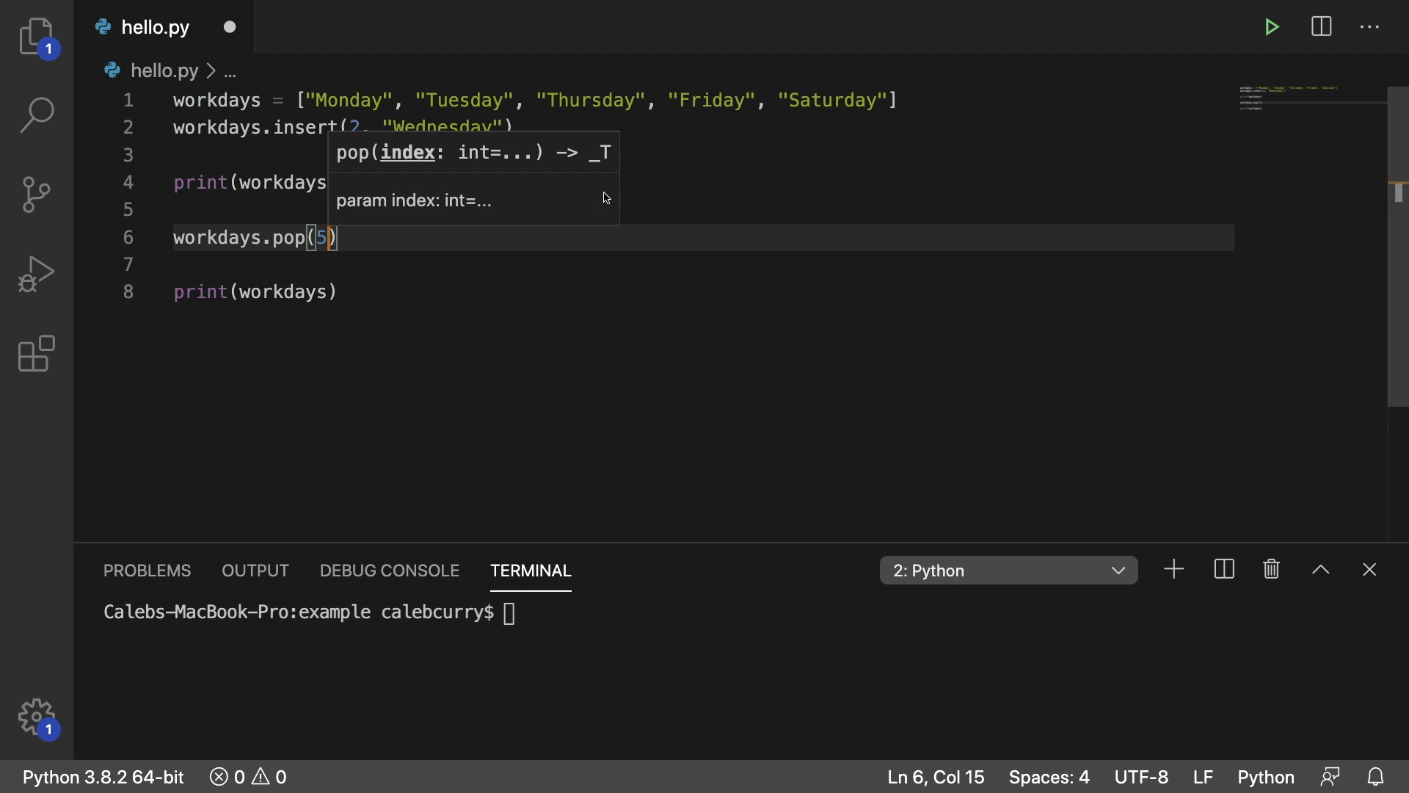
mouse_move(608, 148)
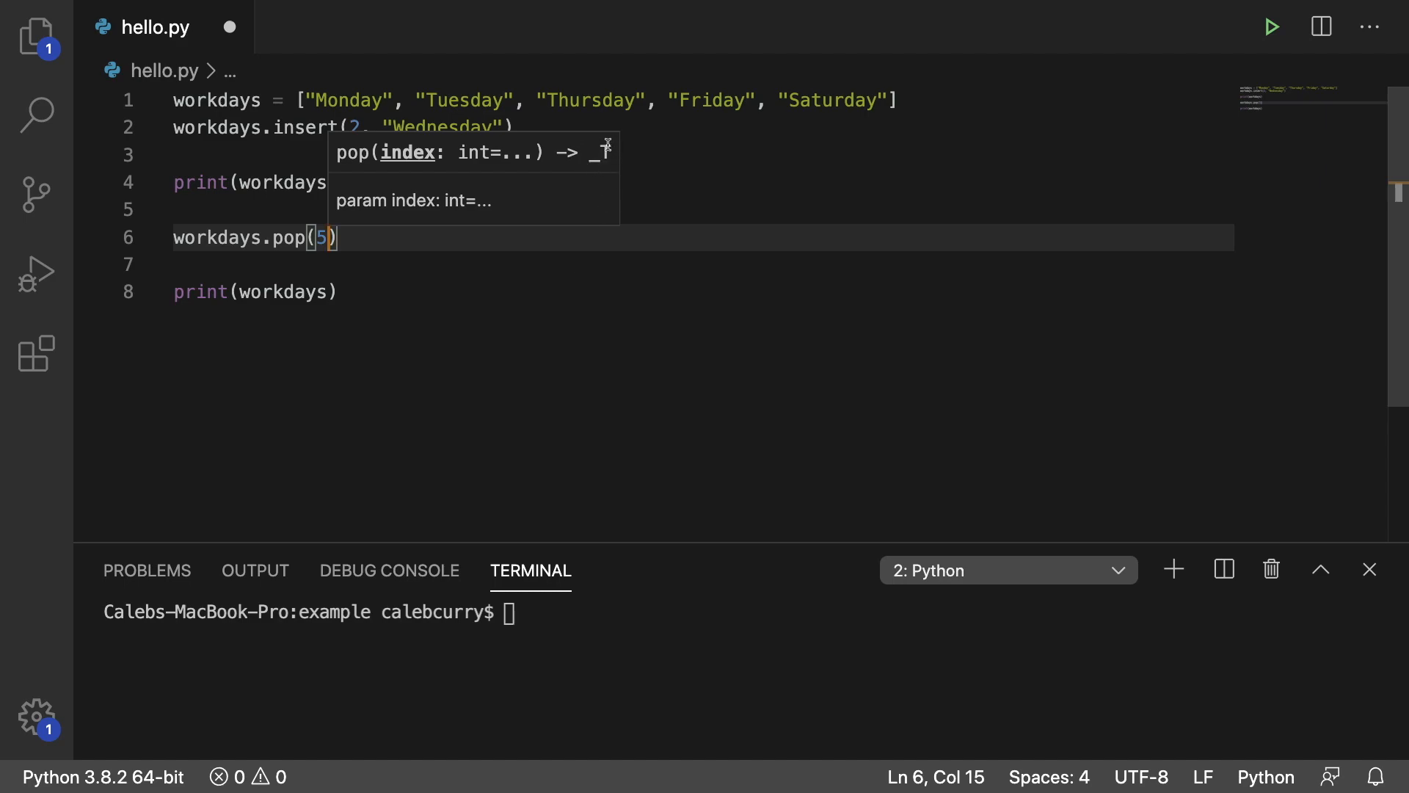
mouse_move(588, 150)
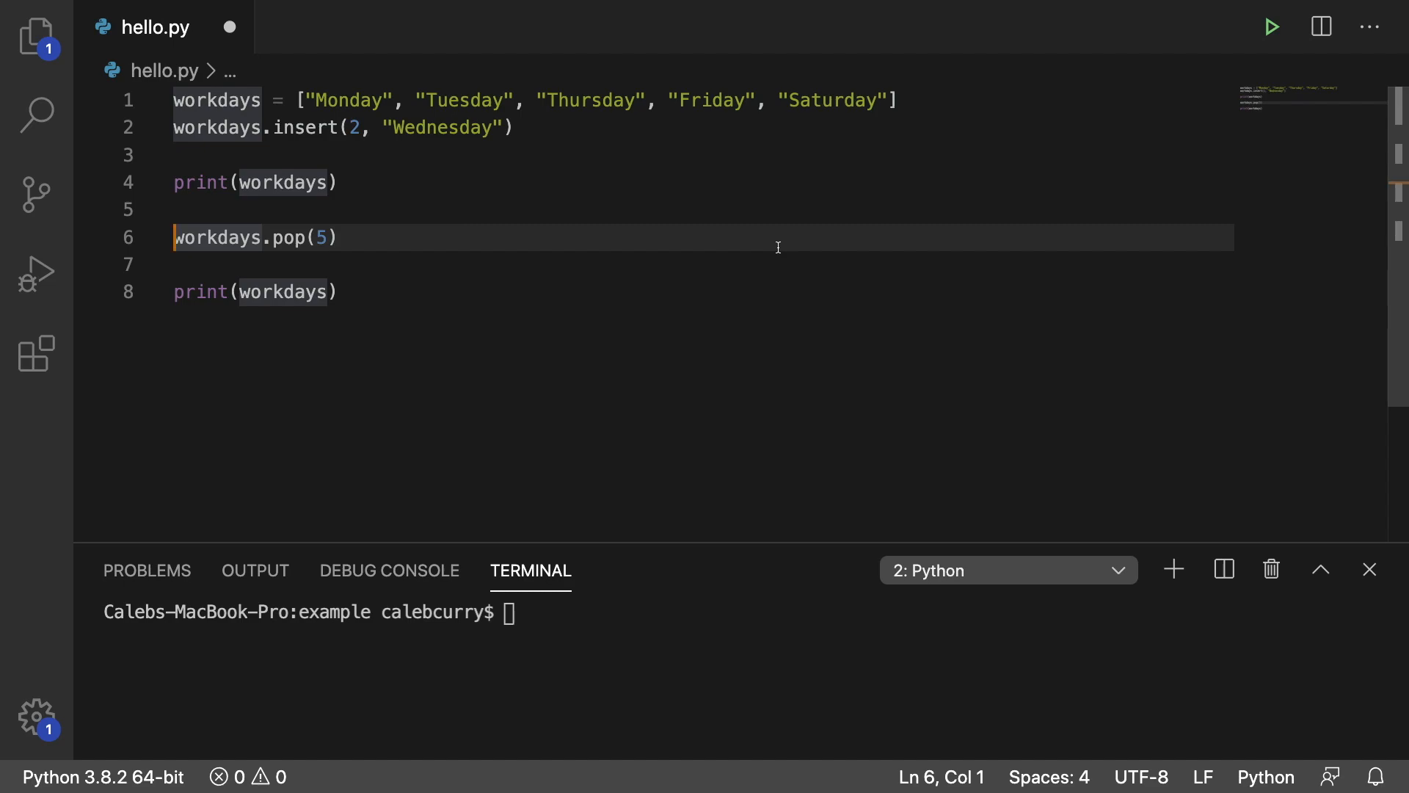
Assign the pop result to popped and add print("We just removed", popped) below it.
text(popped =)
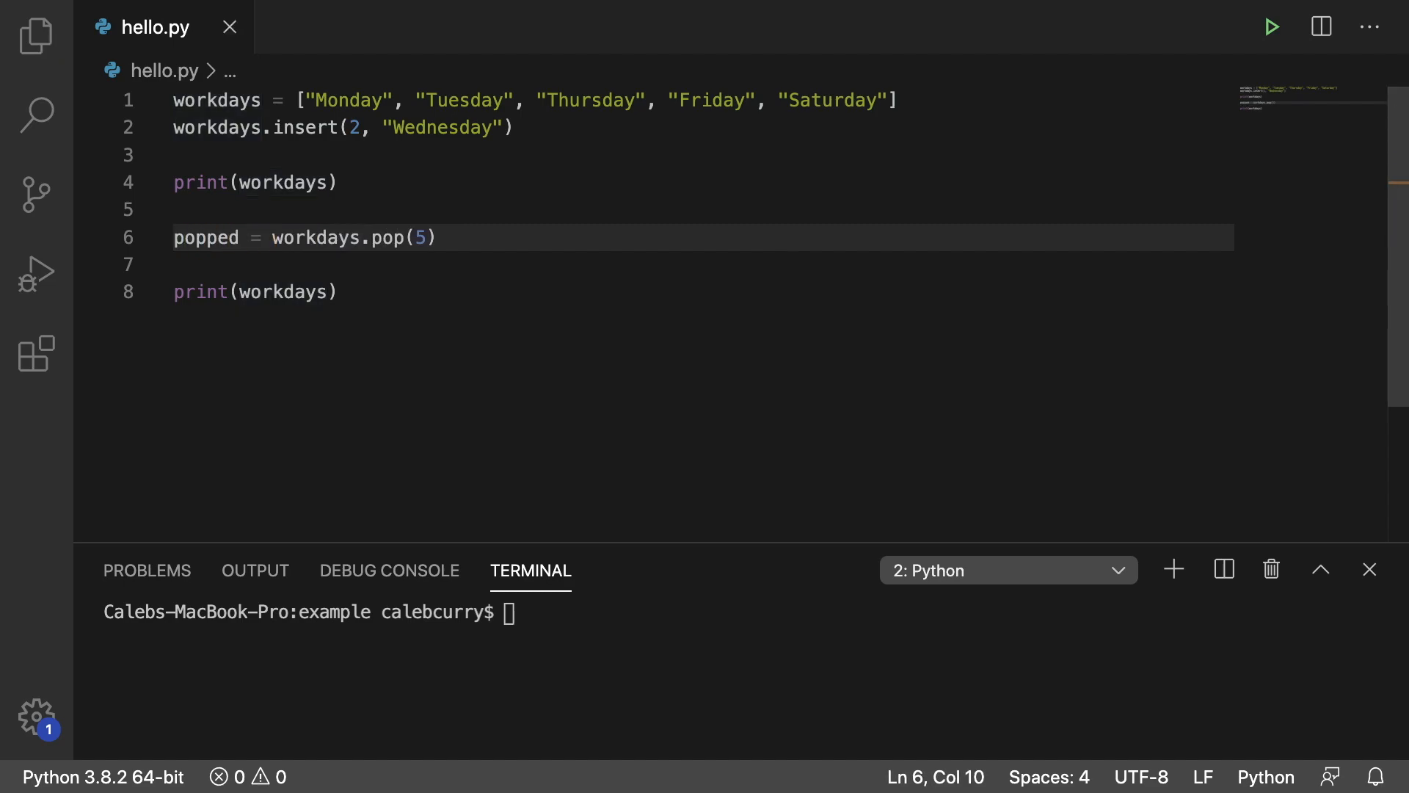
key(Enter)
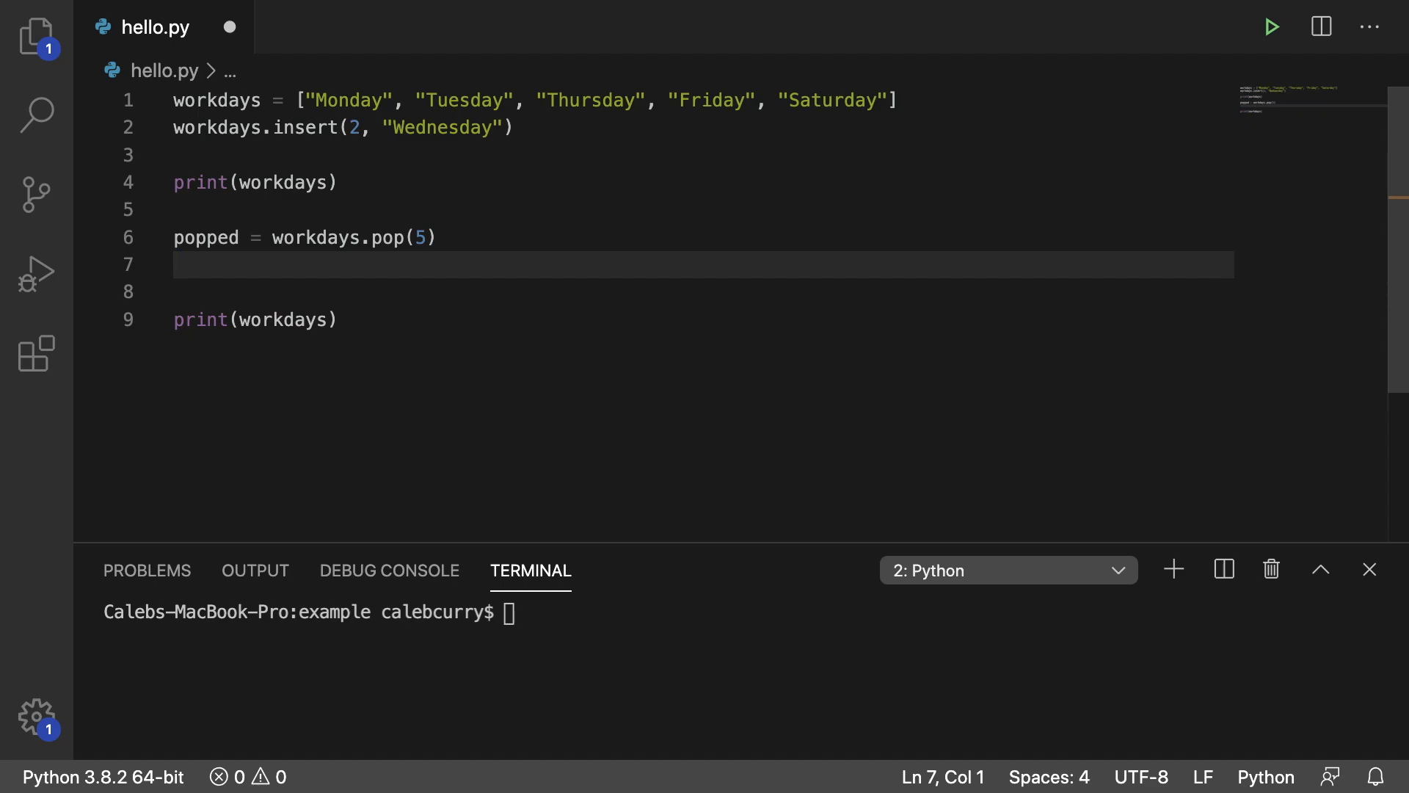
text(print()
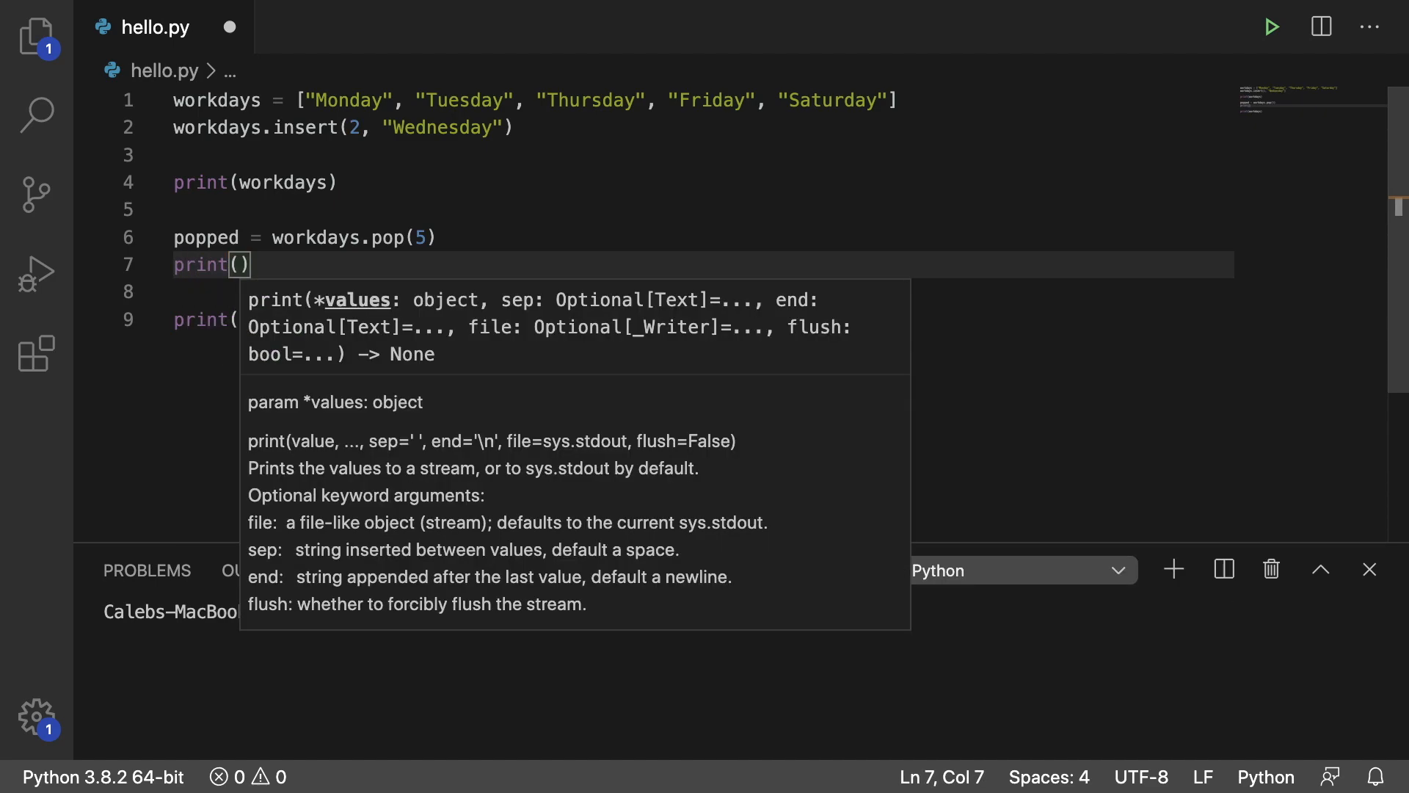
text("We jus)
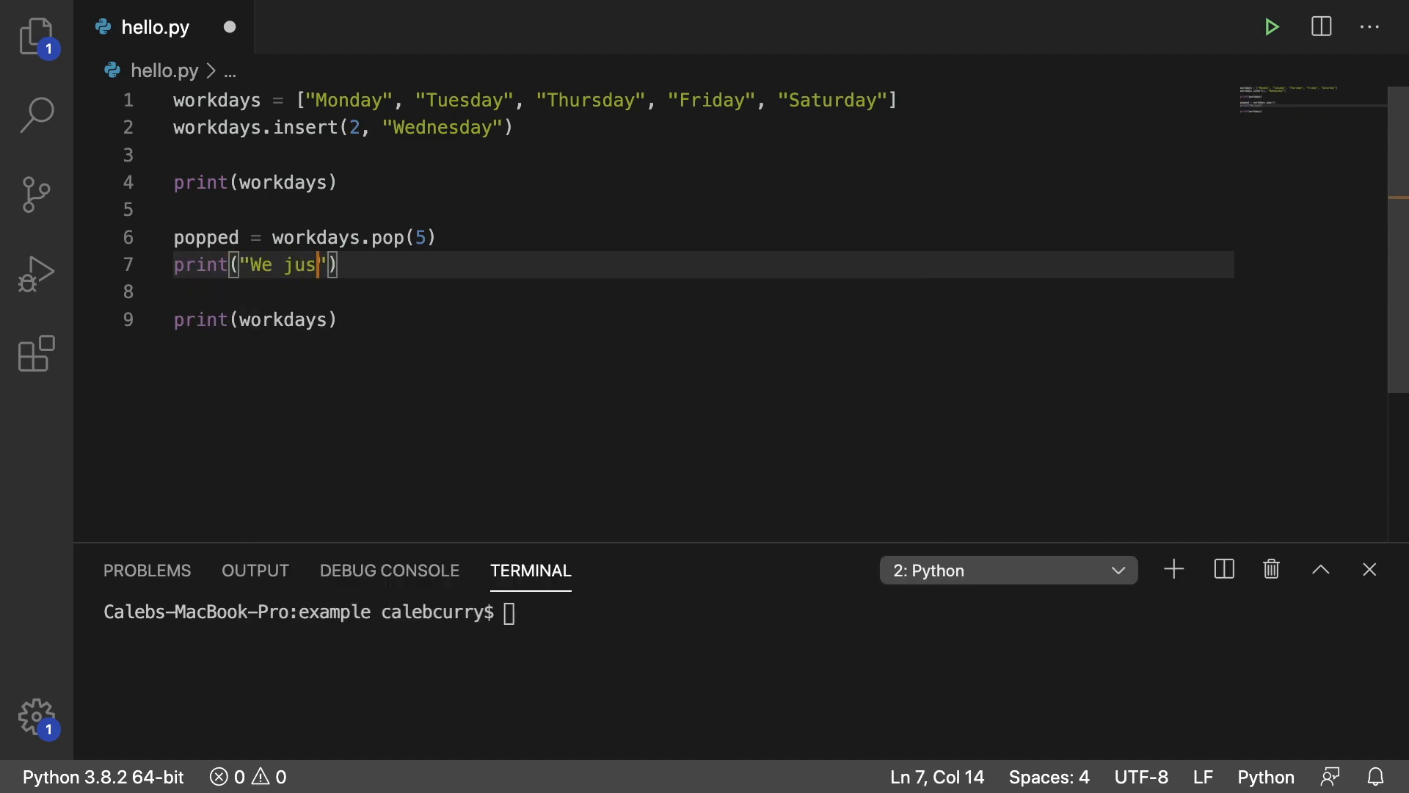
text(t removed)
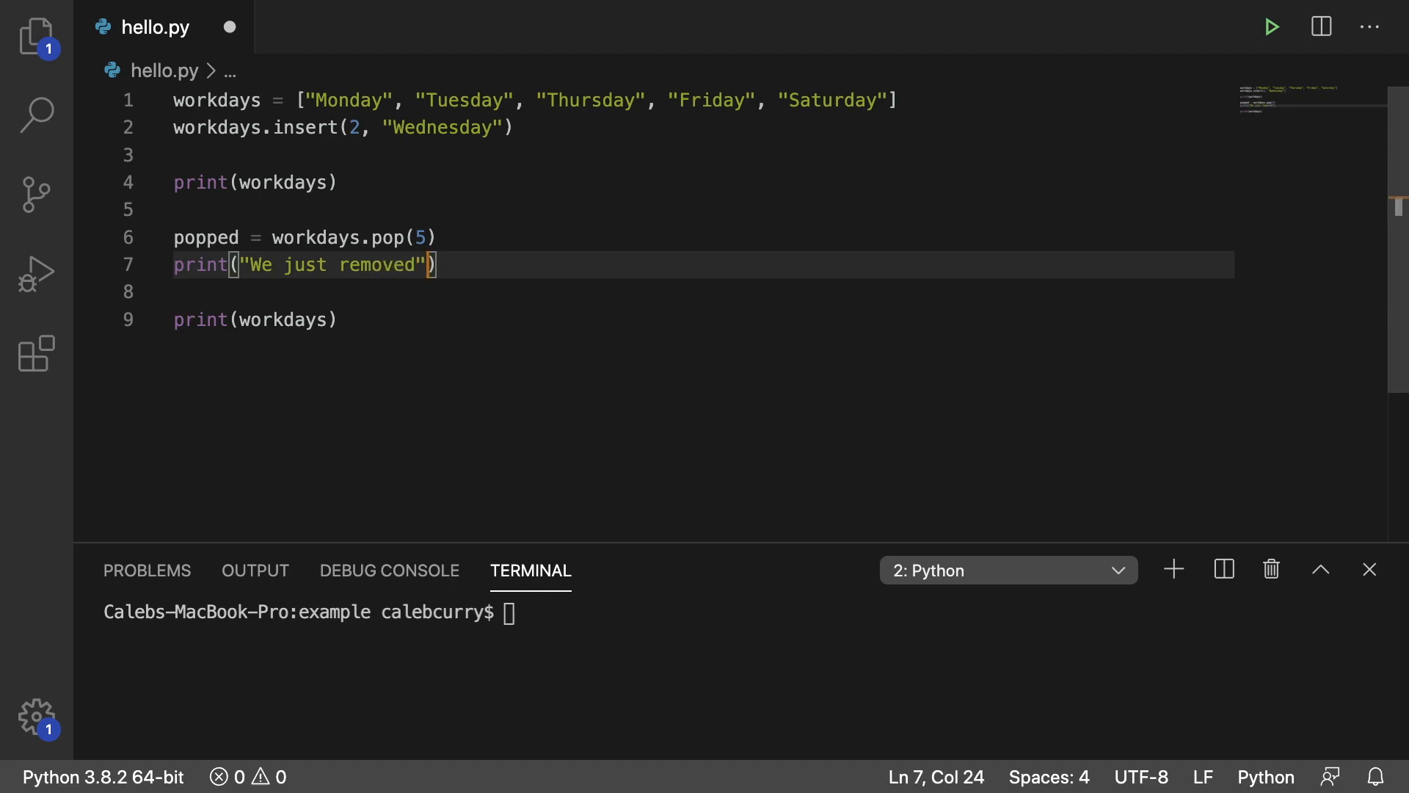
text(, popped)
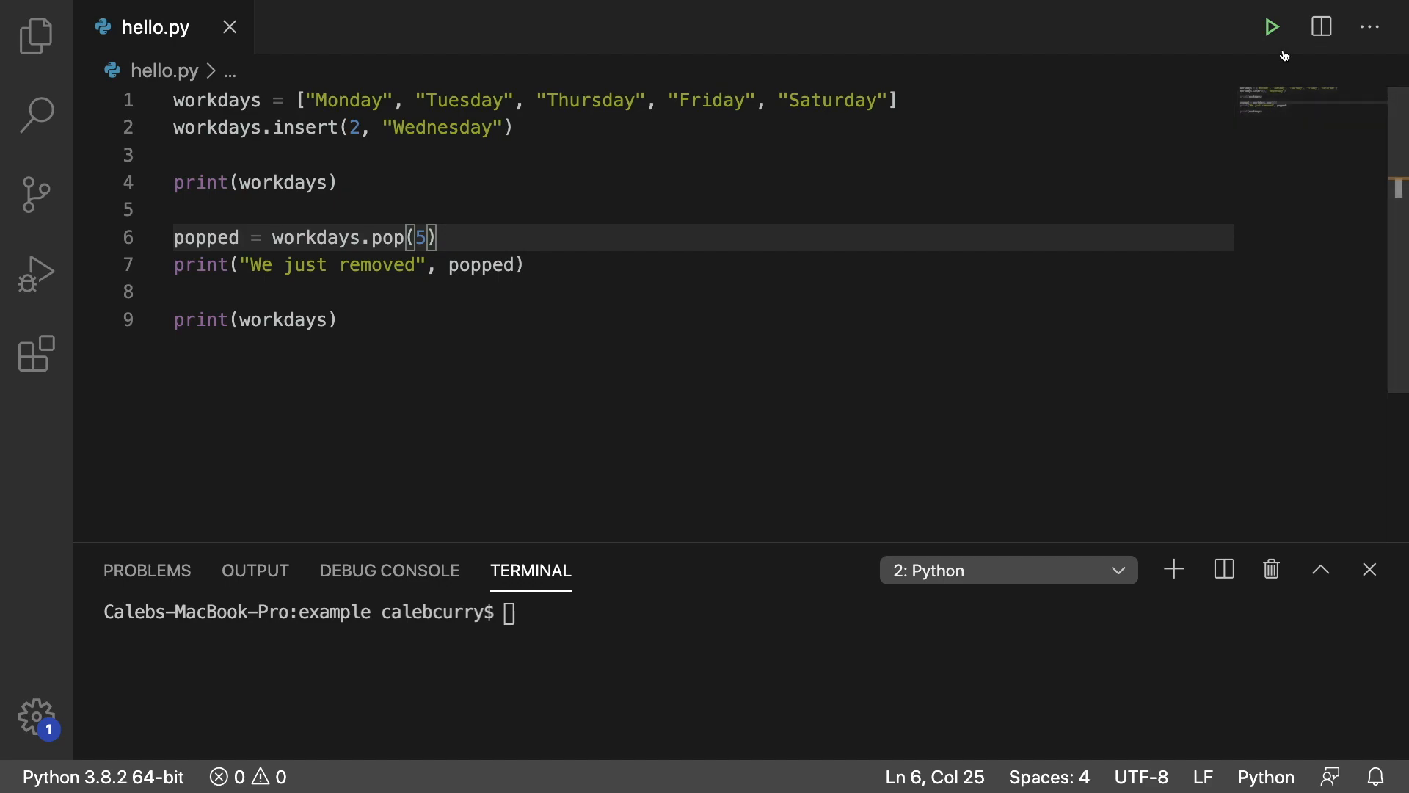
Run hello.py so the terminal prints "We just removed Saturday" between the workday lists.
click(1272, 27)
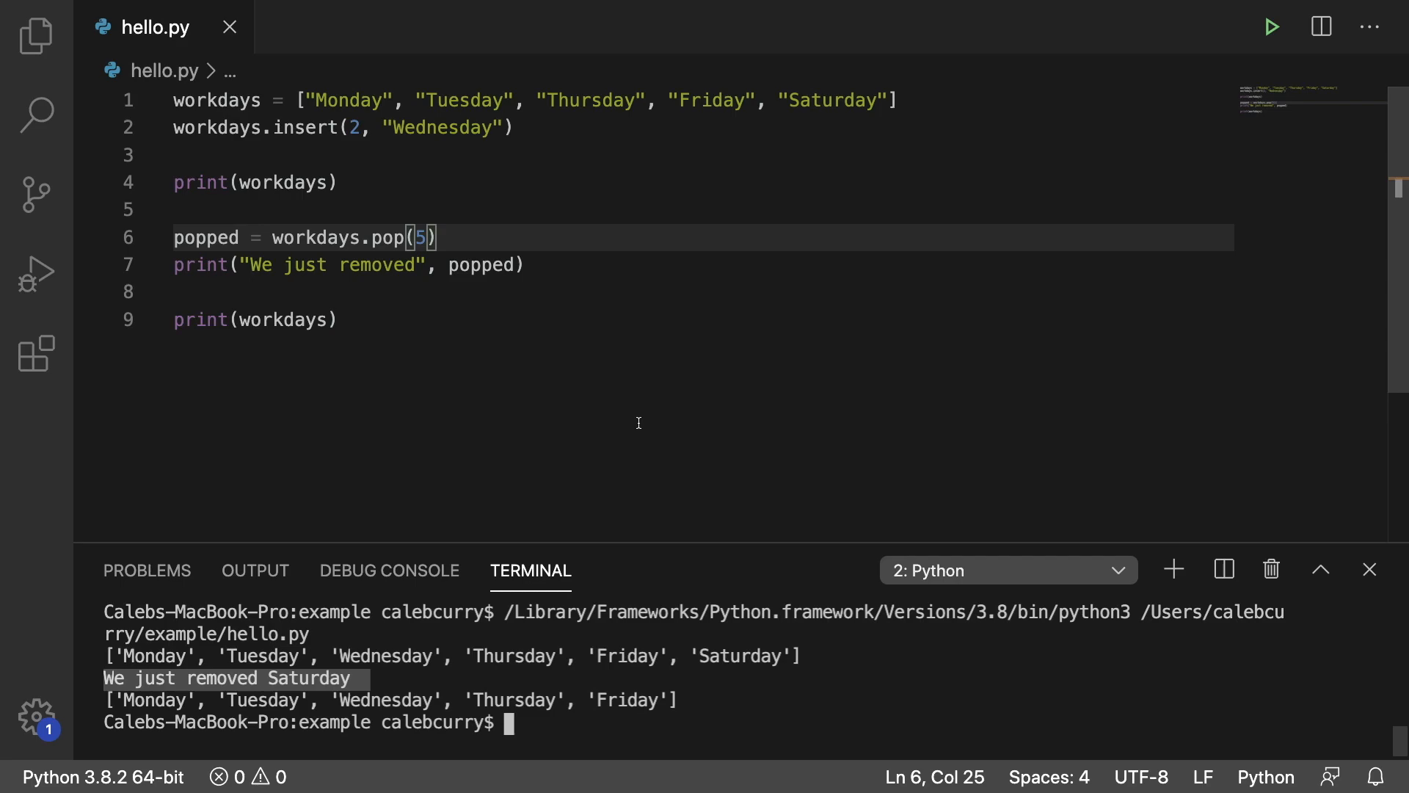
mouse_move(645, 419)
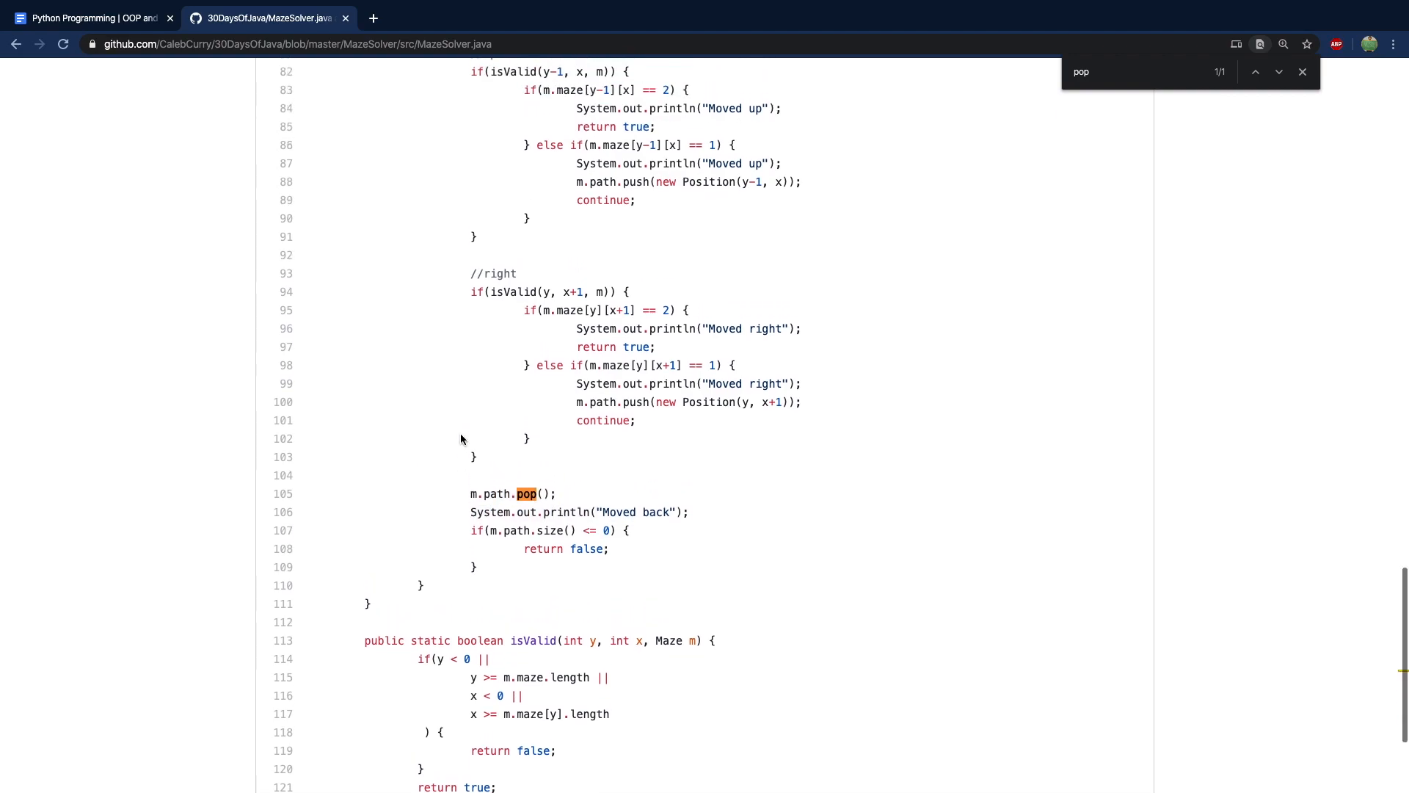
Scroll through the MazeSolver.java code on GitHub to inspect its pop usage.
scroll(up, 3)
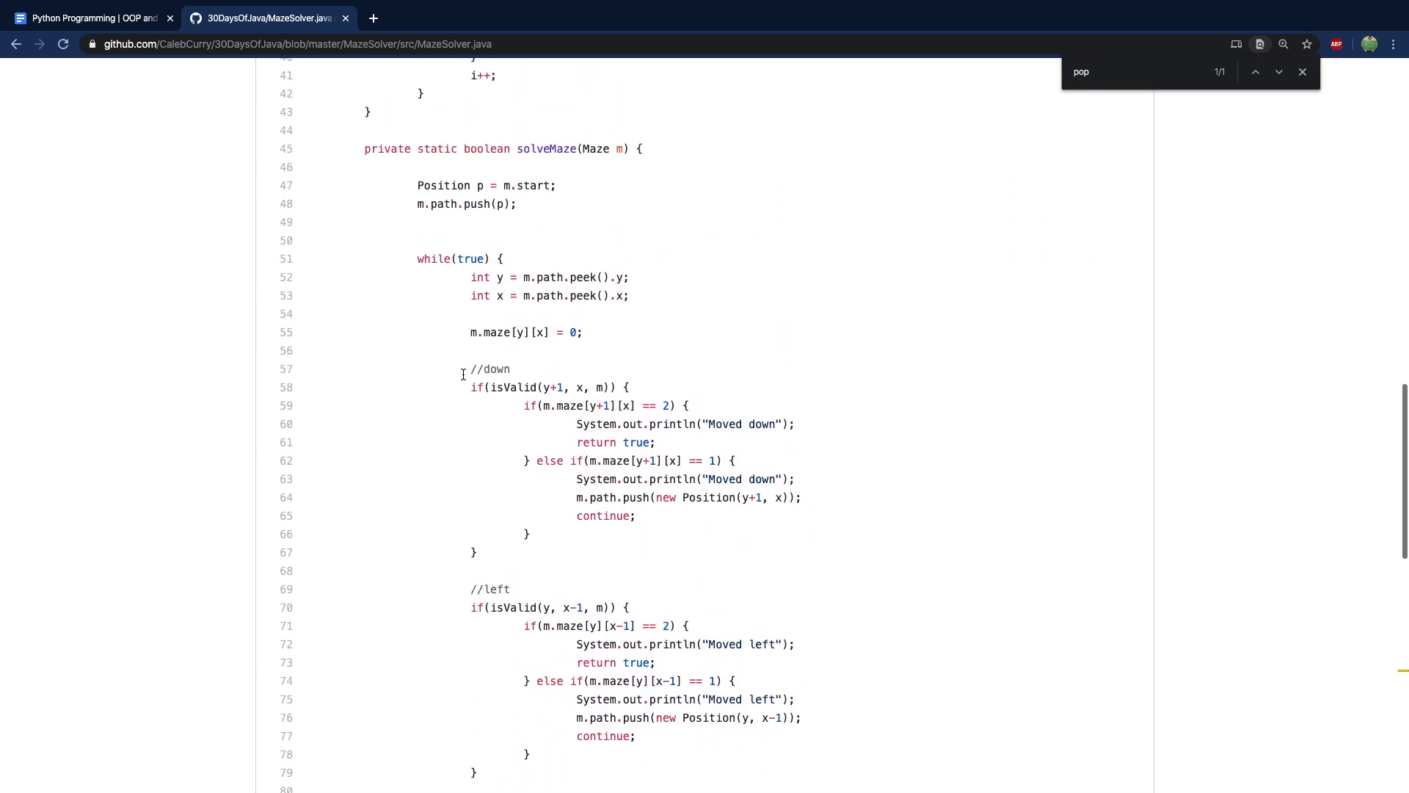
scroll(down, 3)
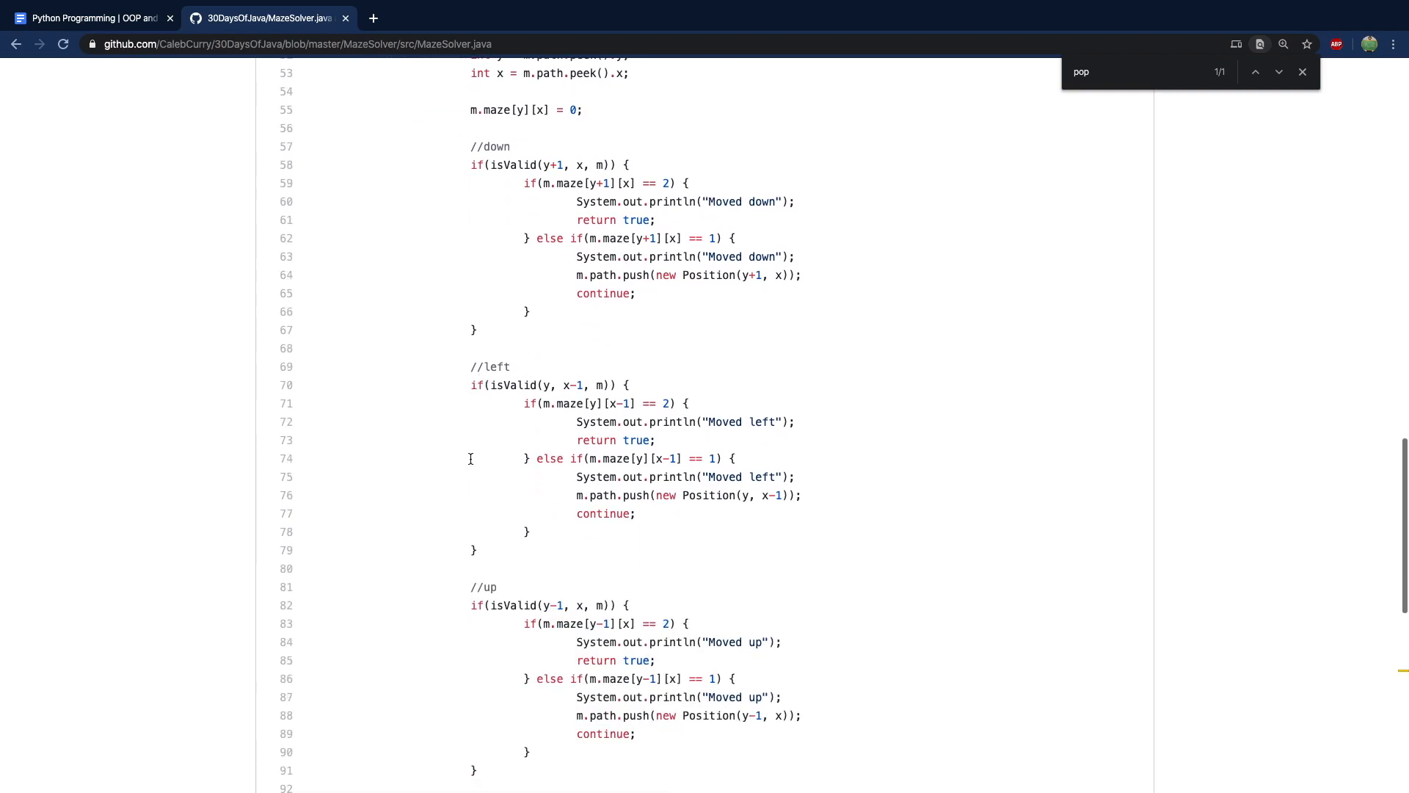
scroll(down, 3)
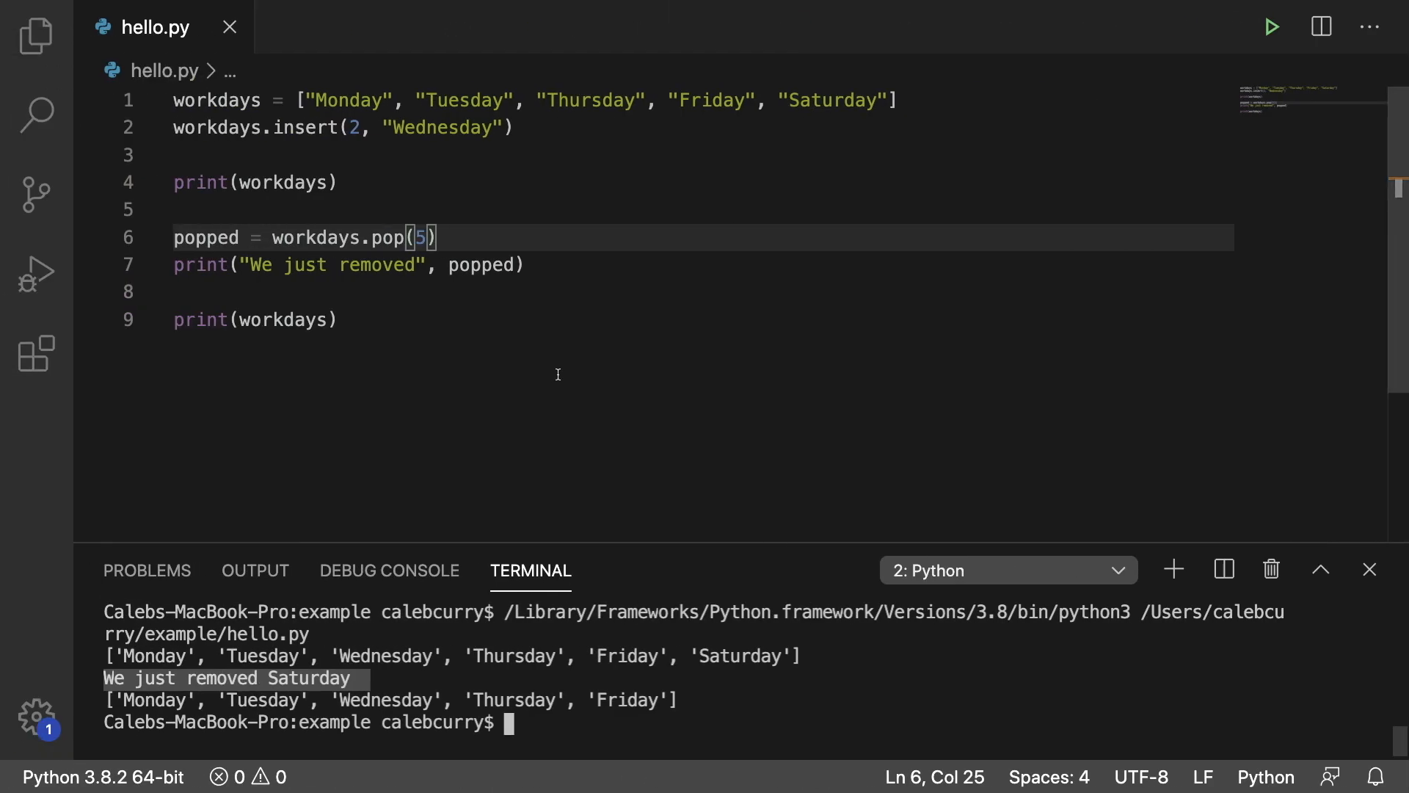
mouse_move(564, 358)
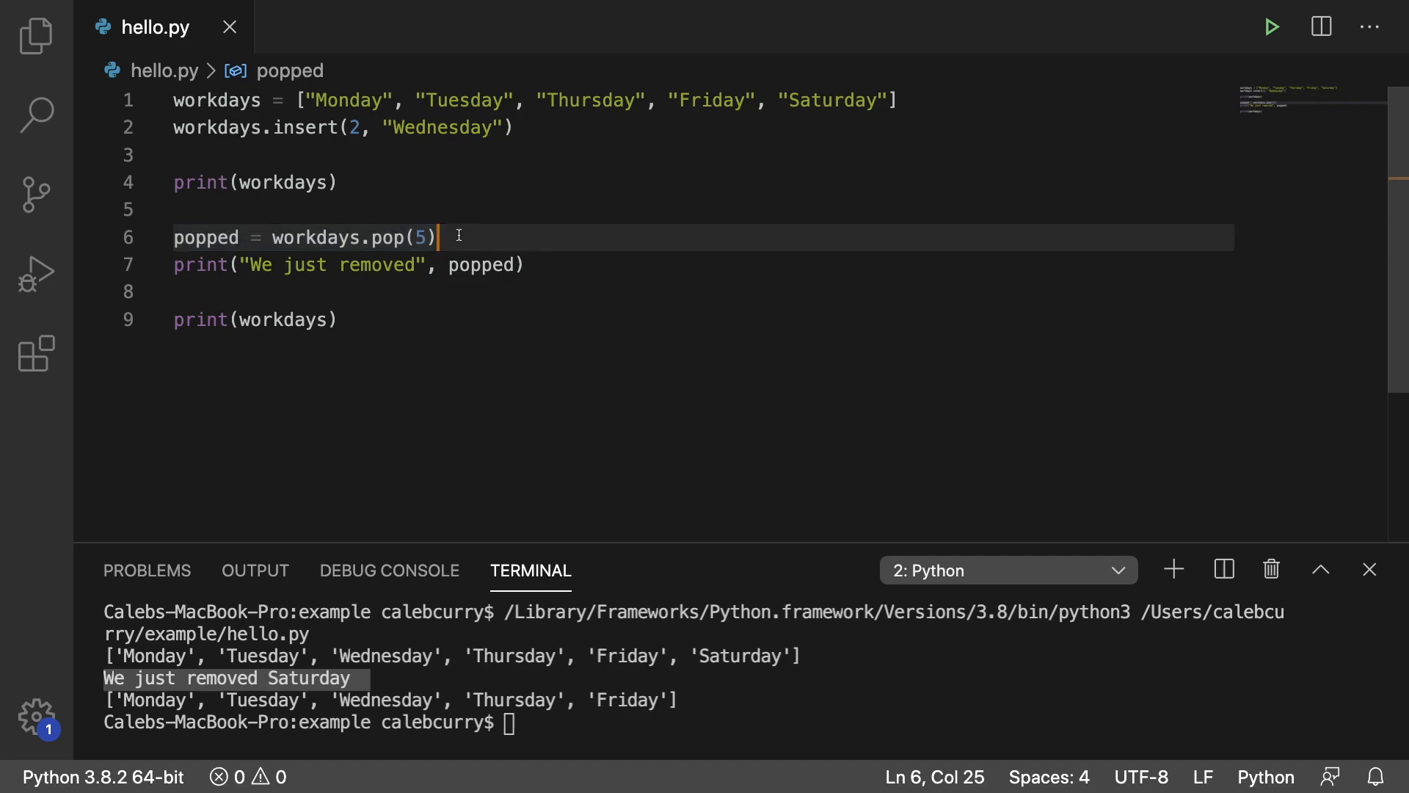
mouse_move(207, 237)
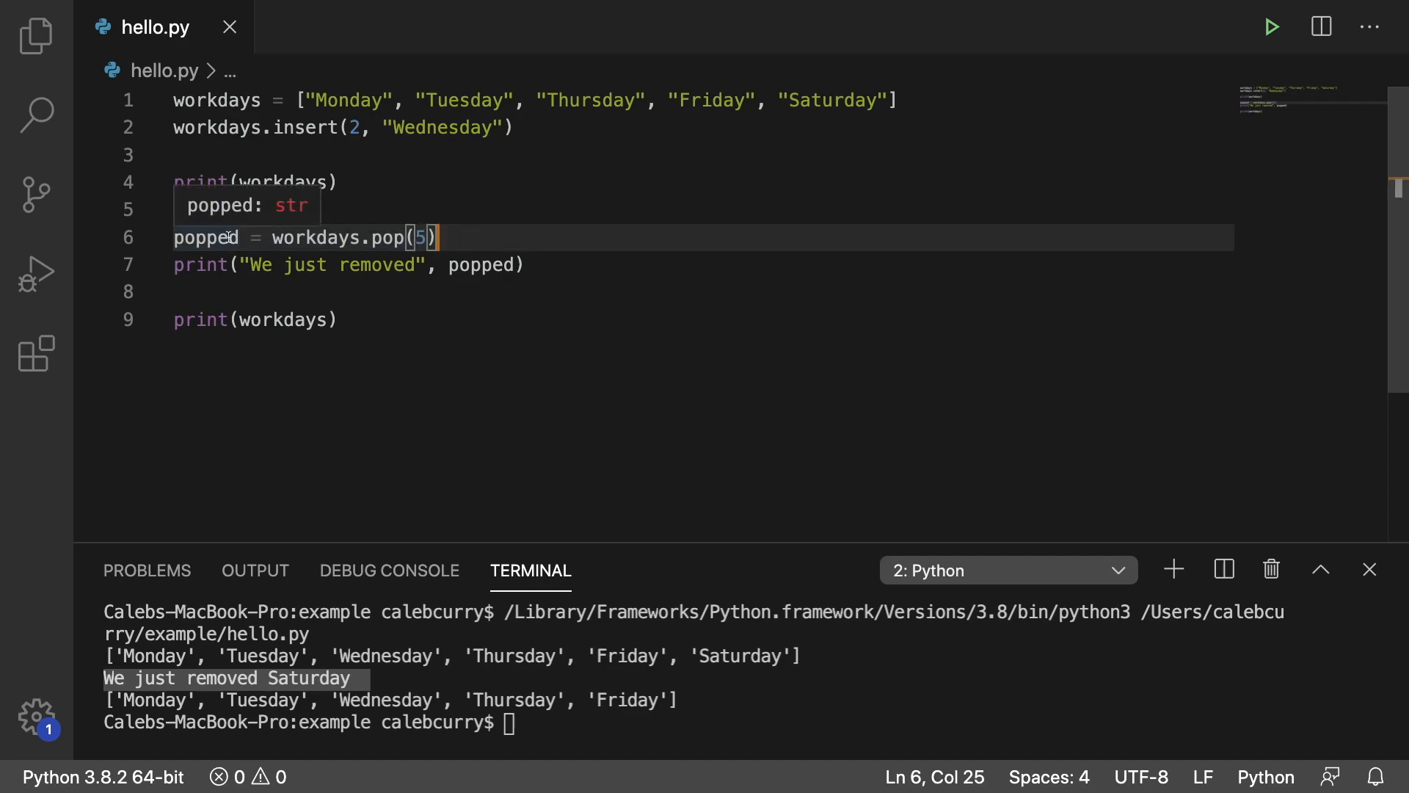
mouse_move(485, 265)
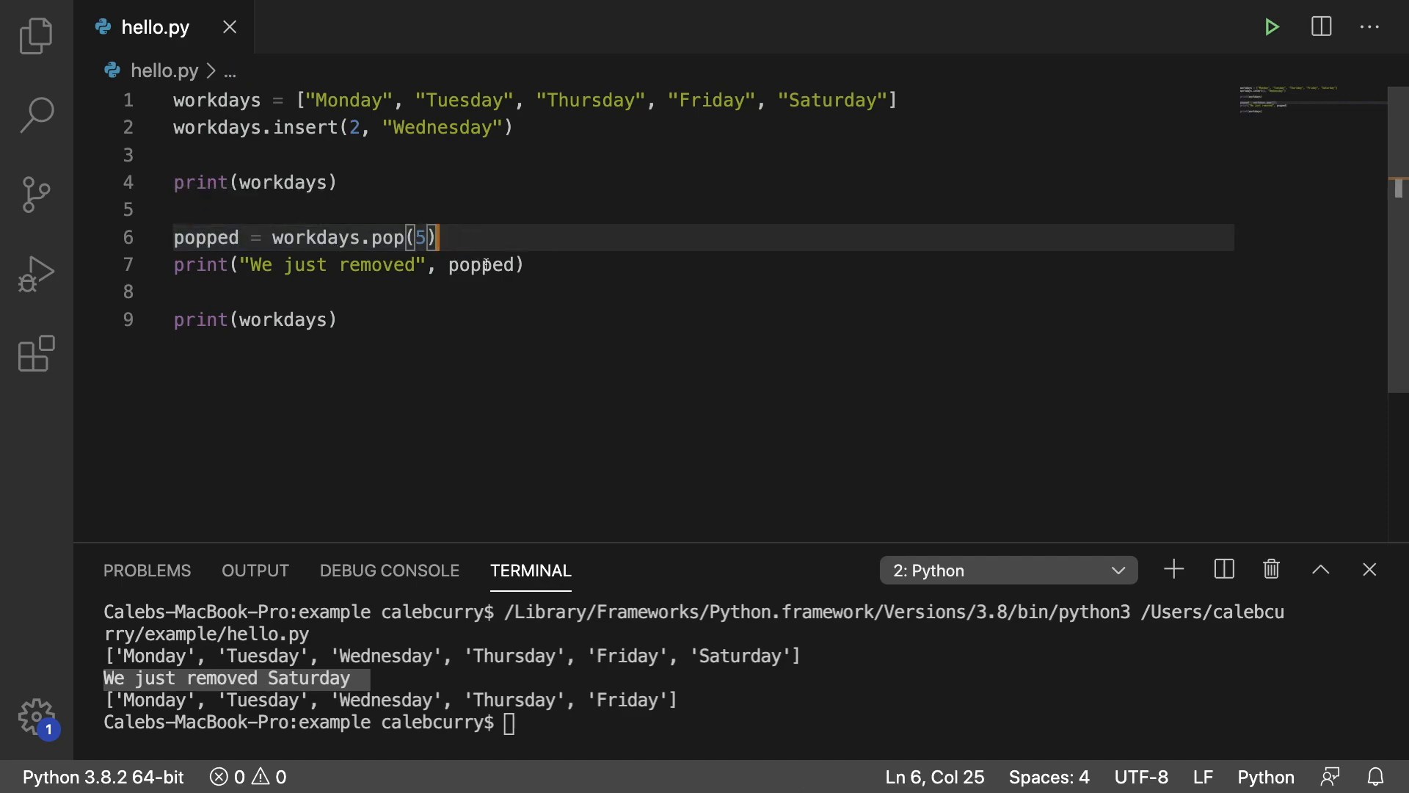